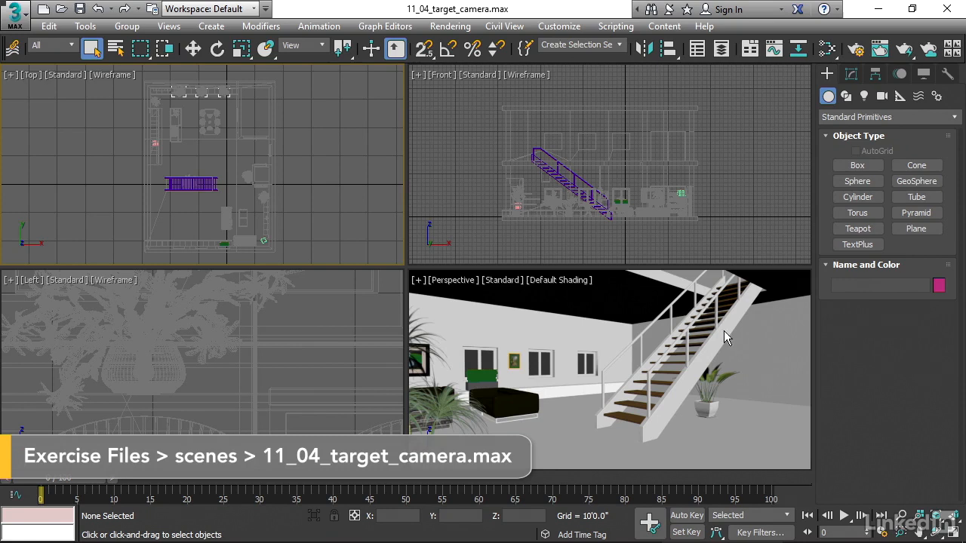
mouse_move(688, 451)
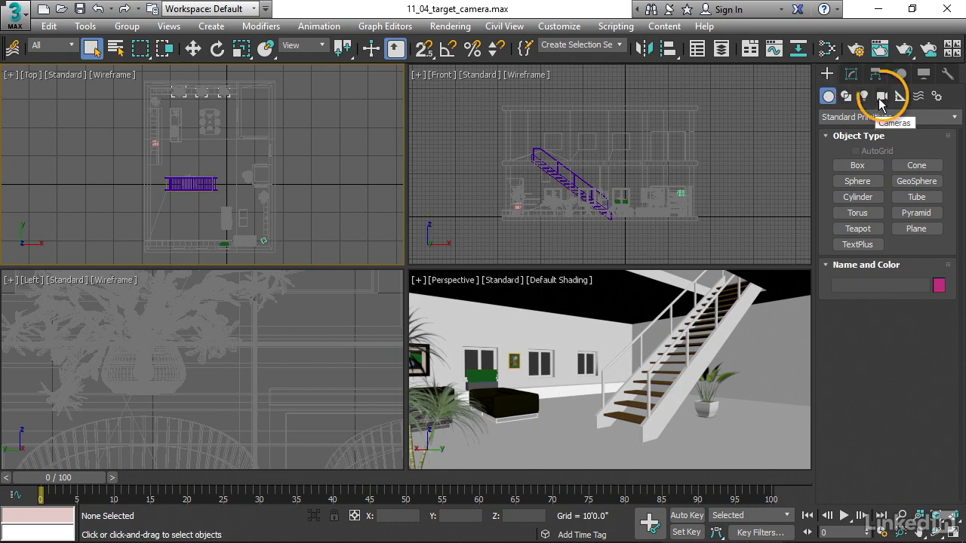
Step: Show the Cameras category in the Create panel, listing Physical, Target and Free
left_click(881, 96)
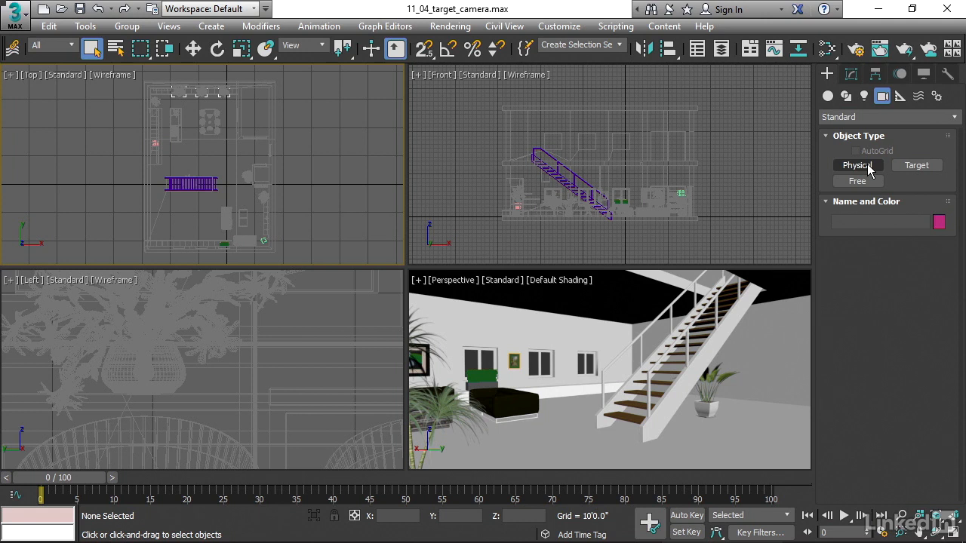
mouse_move(875, 170)
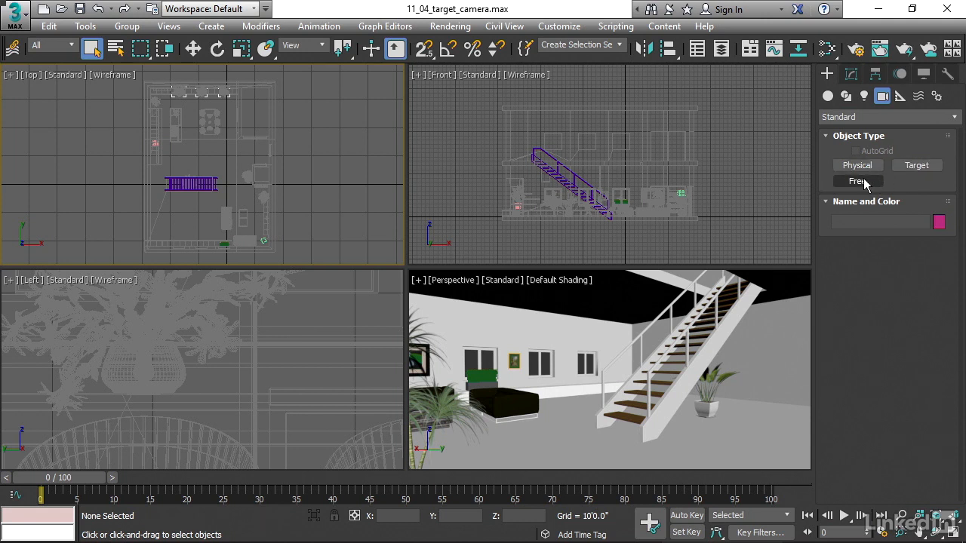
mouse_move(873, 190)
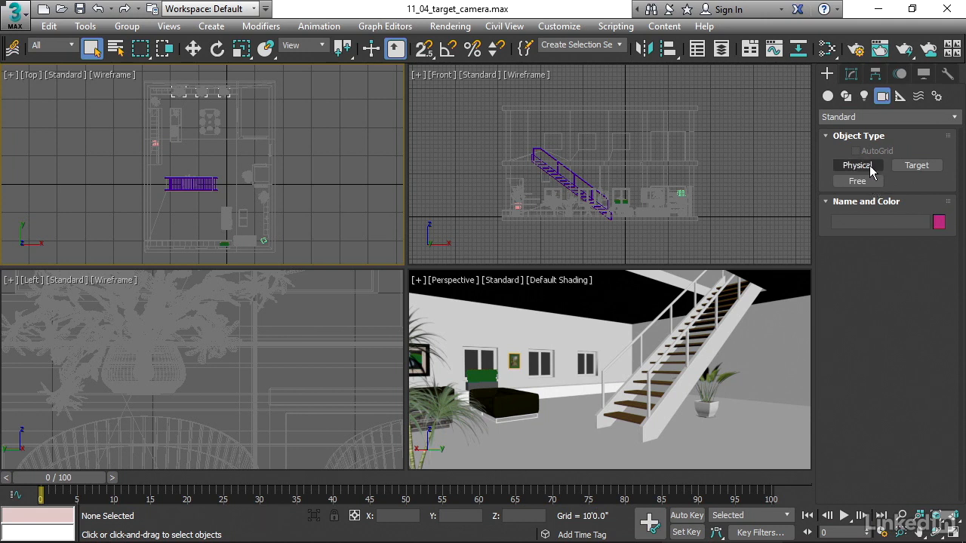
Step: Choose the Physical camera type, targeted with a 40 mm focal length
left_click(857, 165)
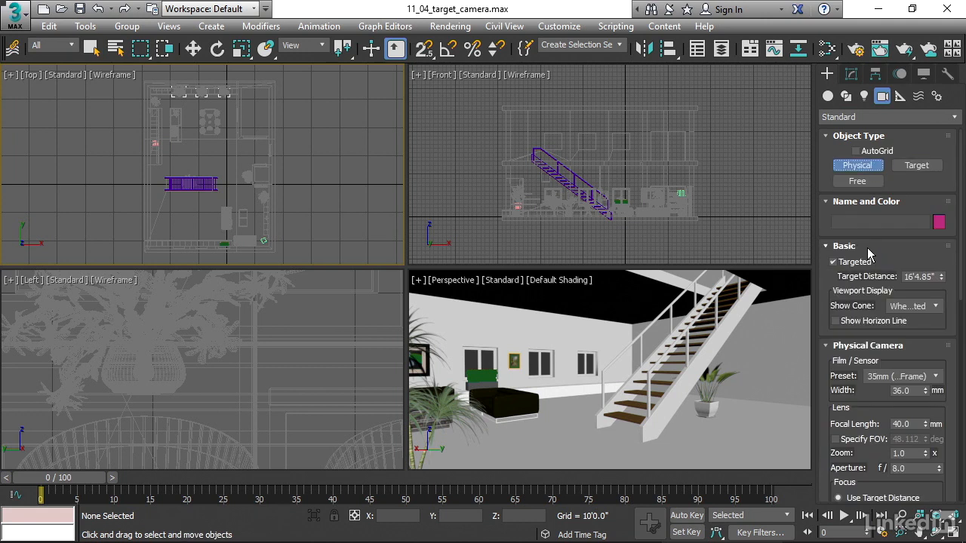
mouse_move(833, 262)
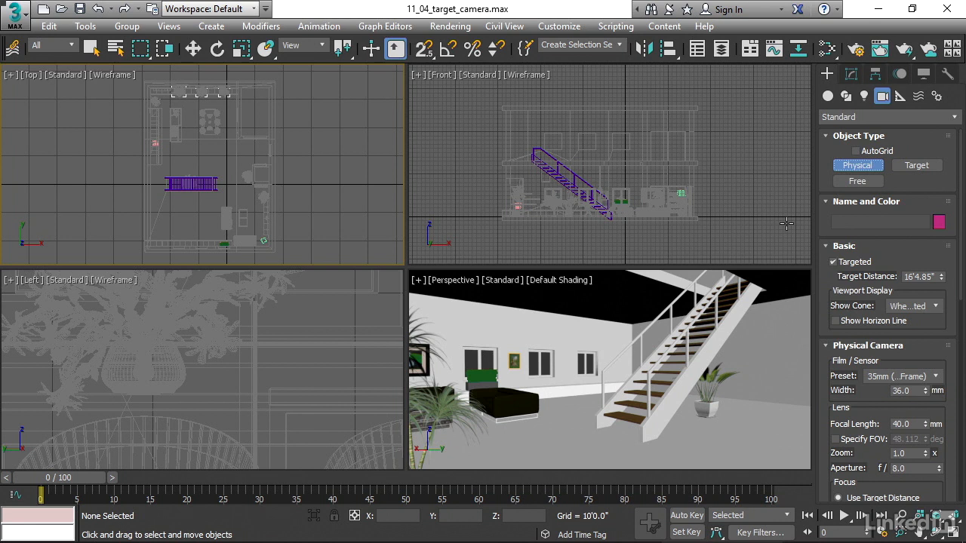
mouse_move(183, 148)
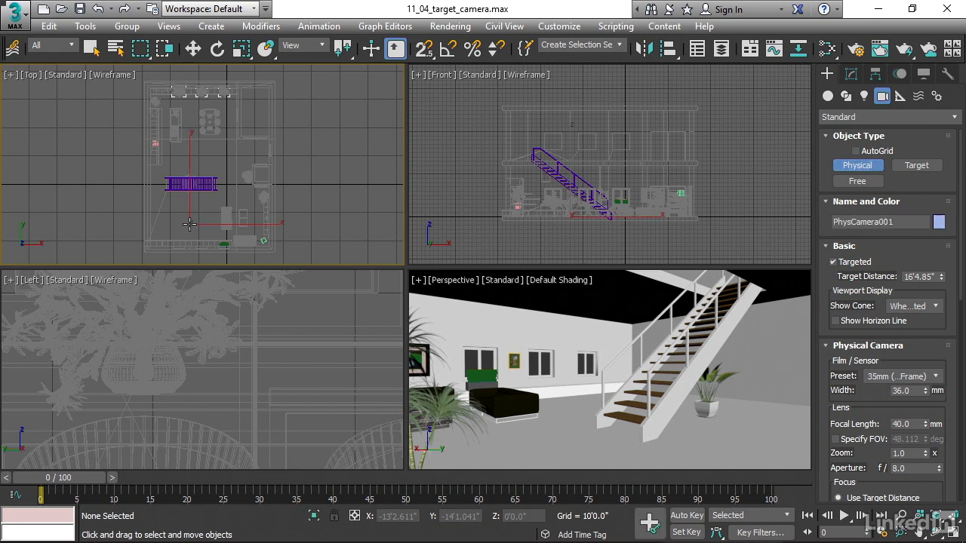
Step: Place PhysCamera001 and its target in the Top viewport, aimed at the staircase
left_click(190, 219)
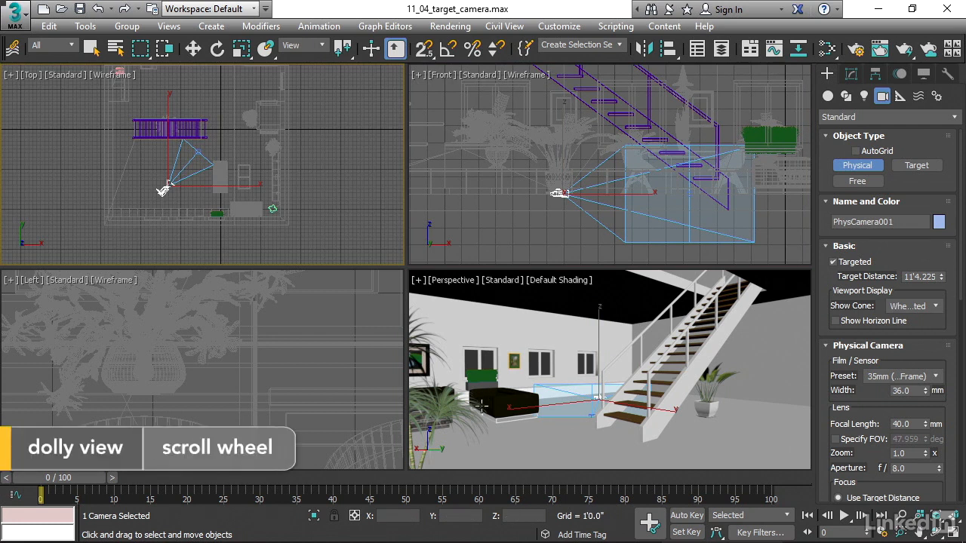
mouse_move(588, 438)
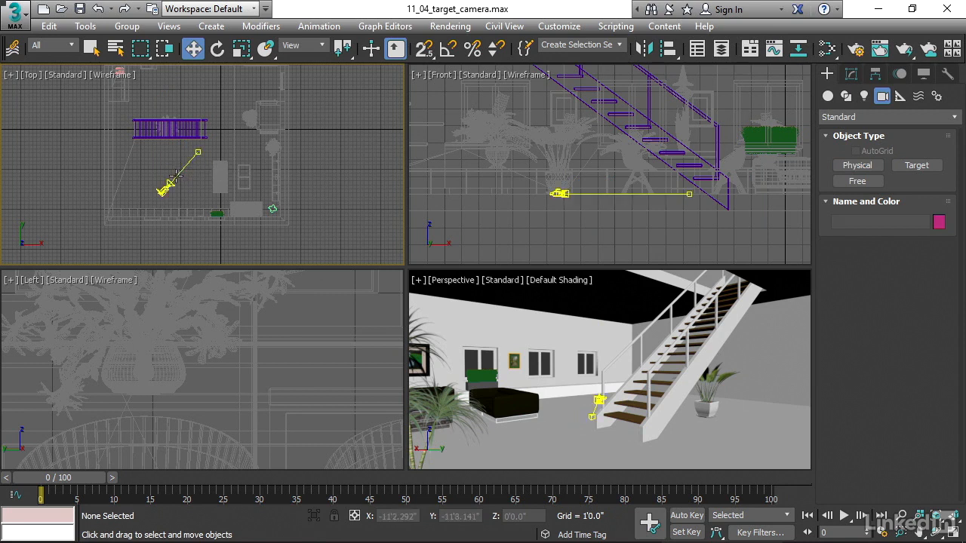
Step: Select the physical camera together with its target to move them up
left_click(178, 181)
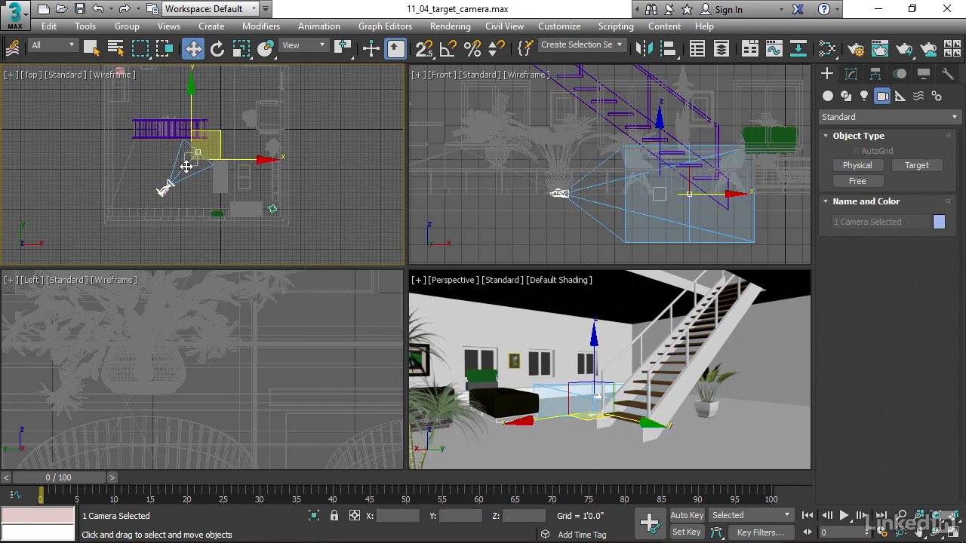
mouse_move(661, 121)
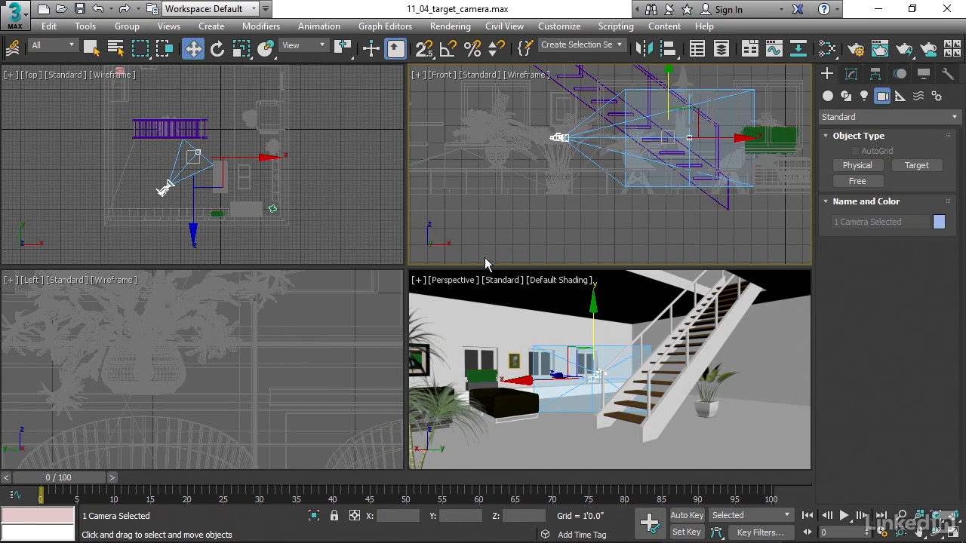
mouse_move(538, 464)
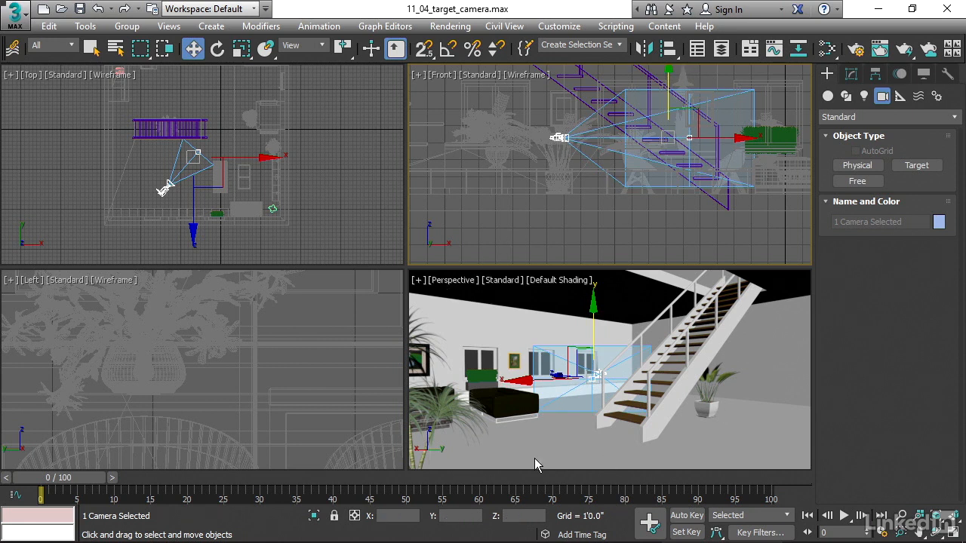
mouse_move(475, 290)
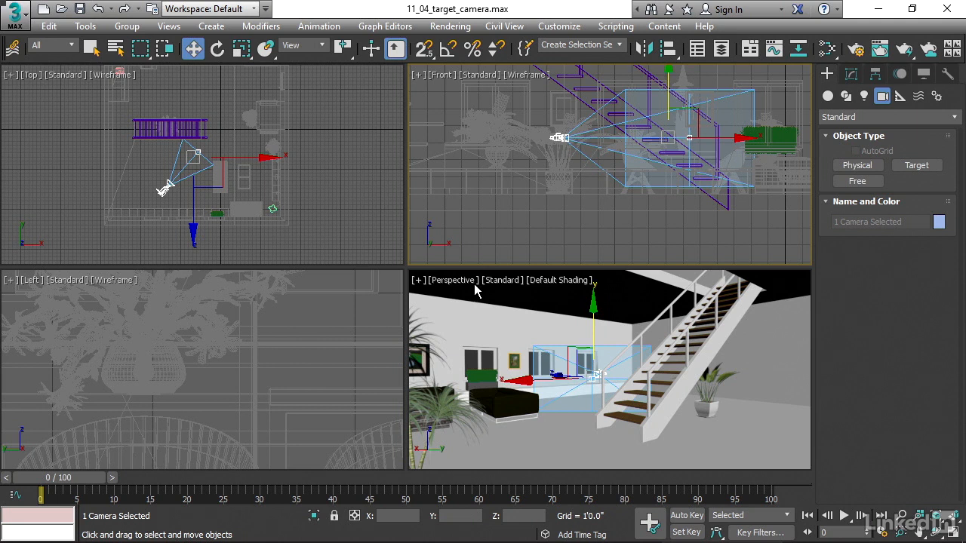
mouse_move(349, 294)
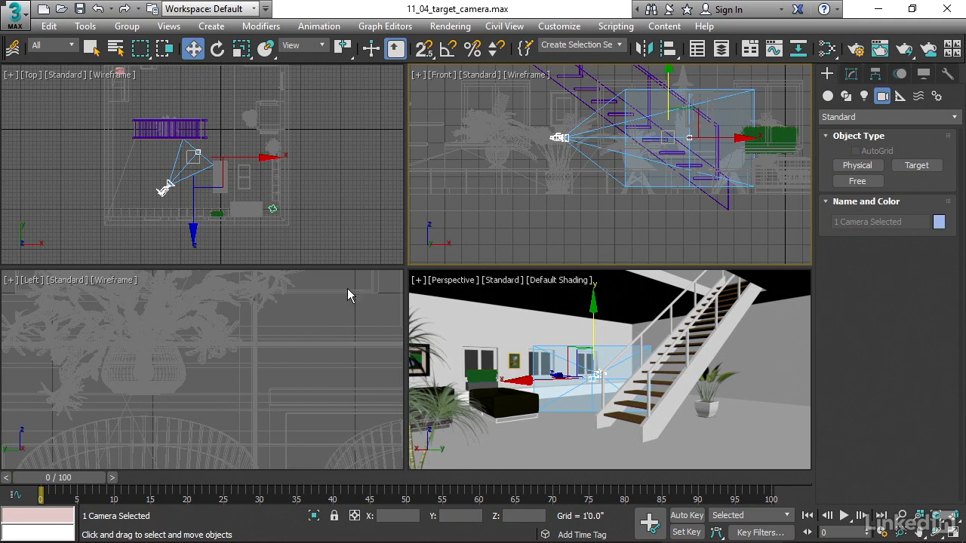
mouse_move(207, 330)
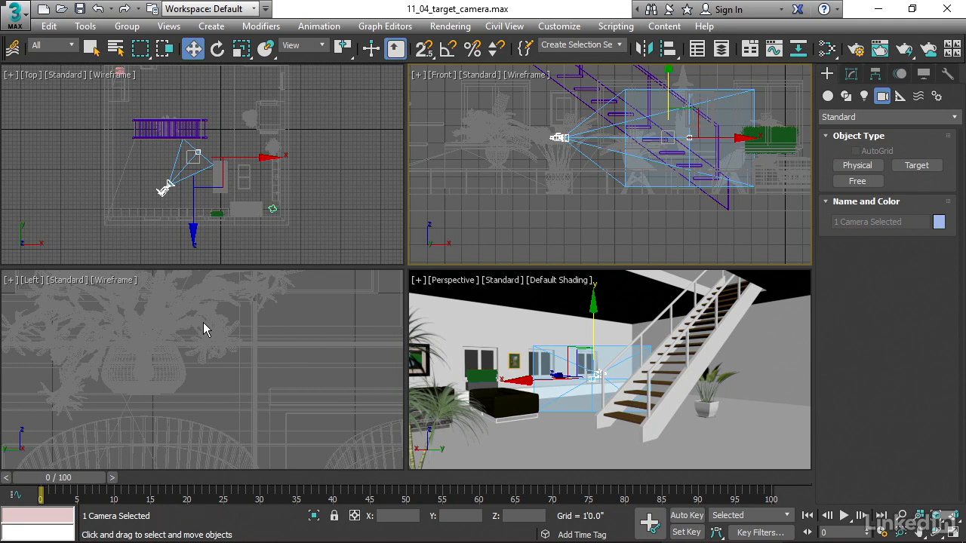
mouse_move(146, 343)
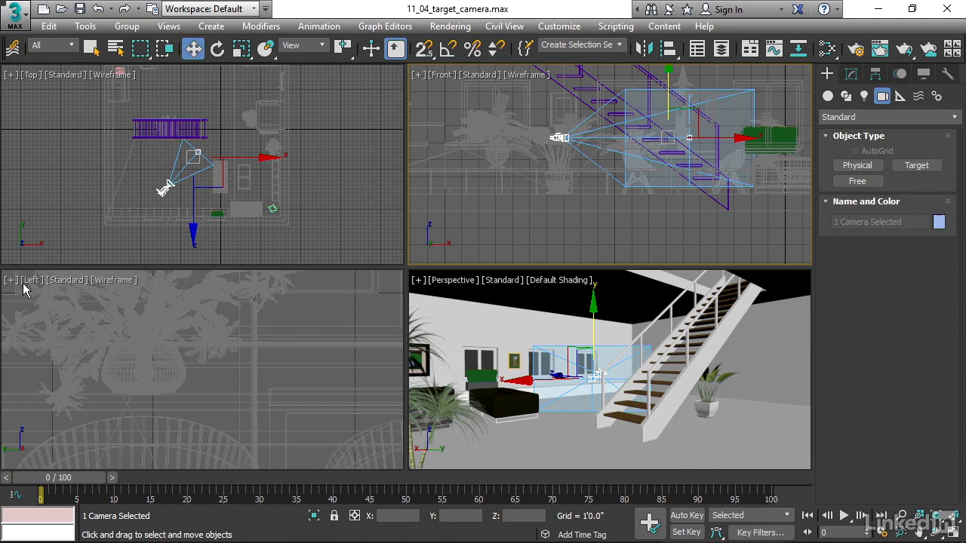
mouse_move(34, 292)
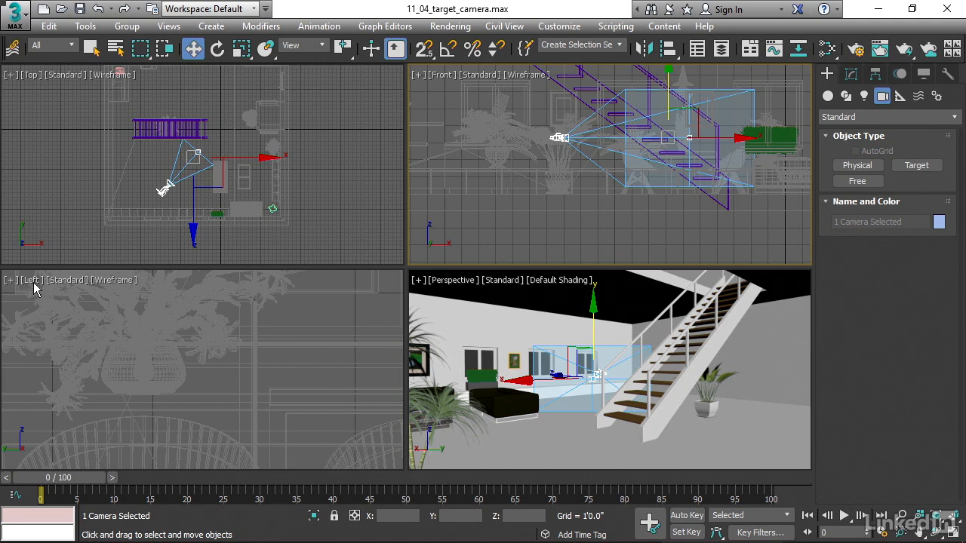
mouse_move(33, 290)
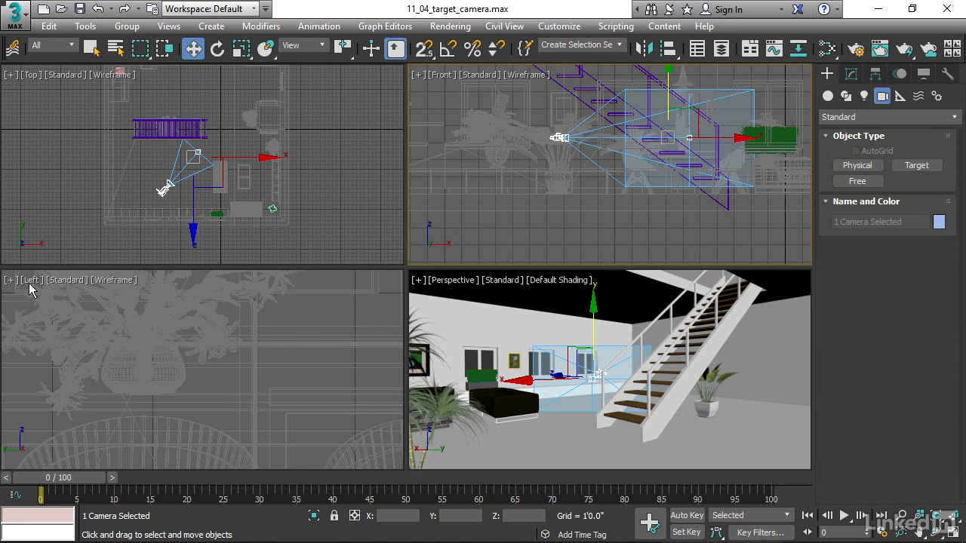
Step: Switch the Left viewport to look through PhysCamera001
left_click(32, 280)
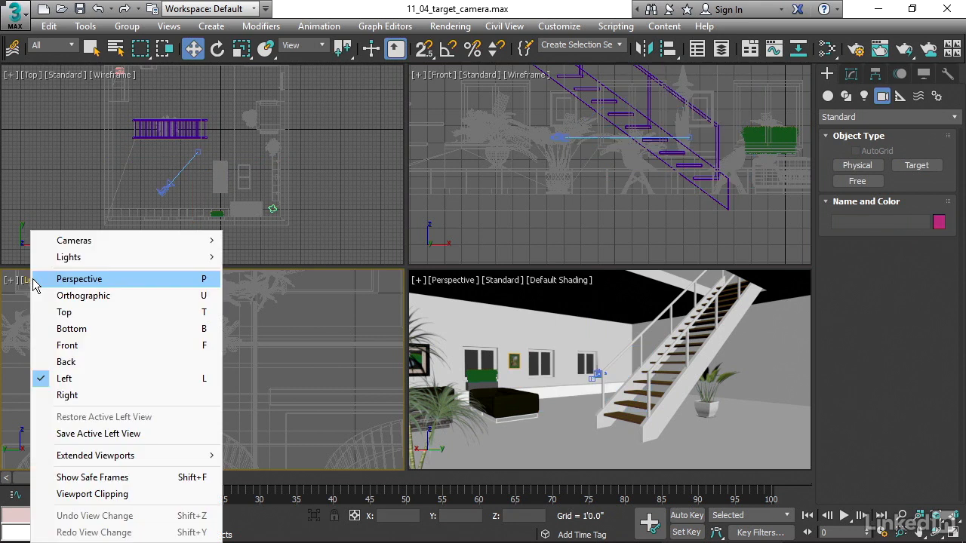
mouse_move(74, 240)
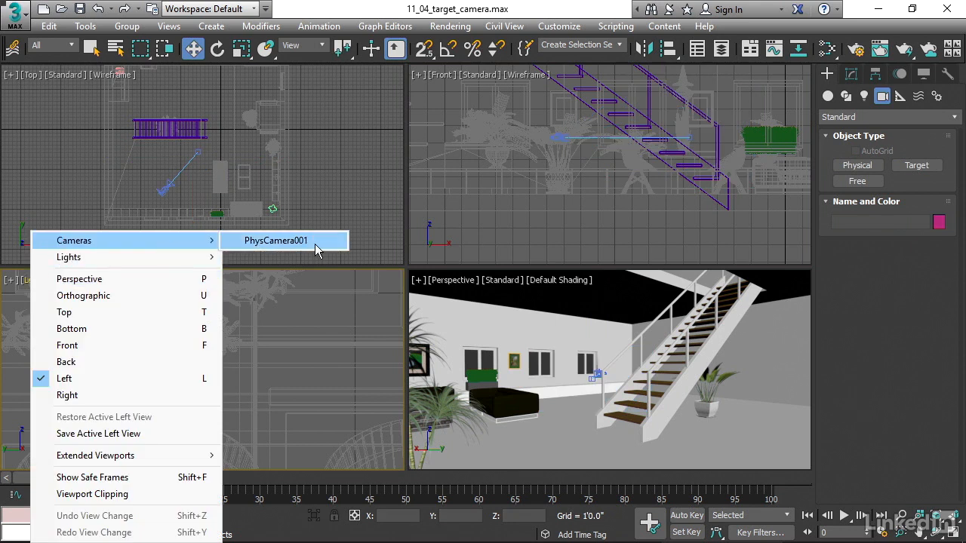
mouse_move(329, 243)
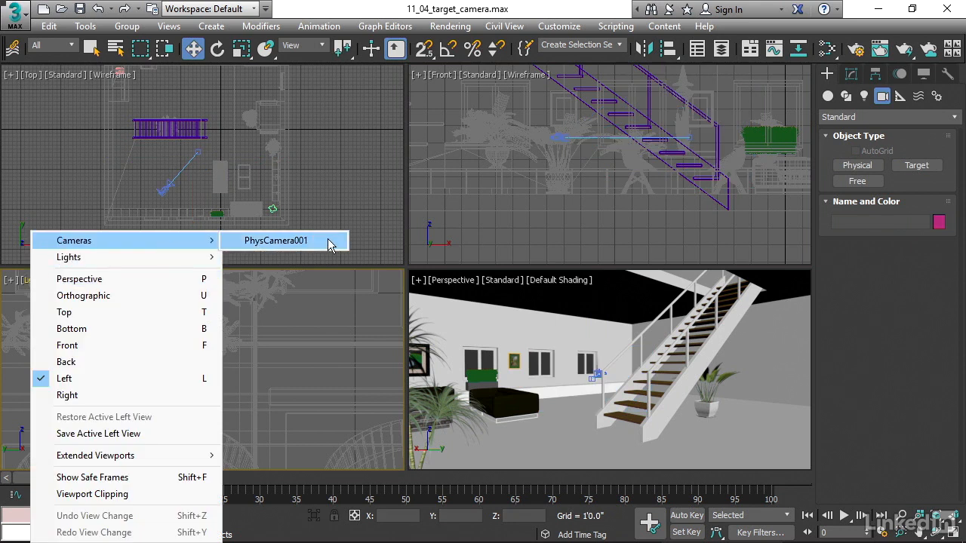
left_click(275, 240)
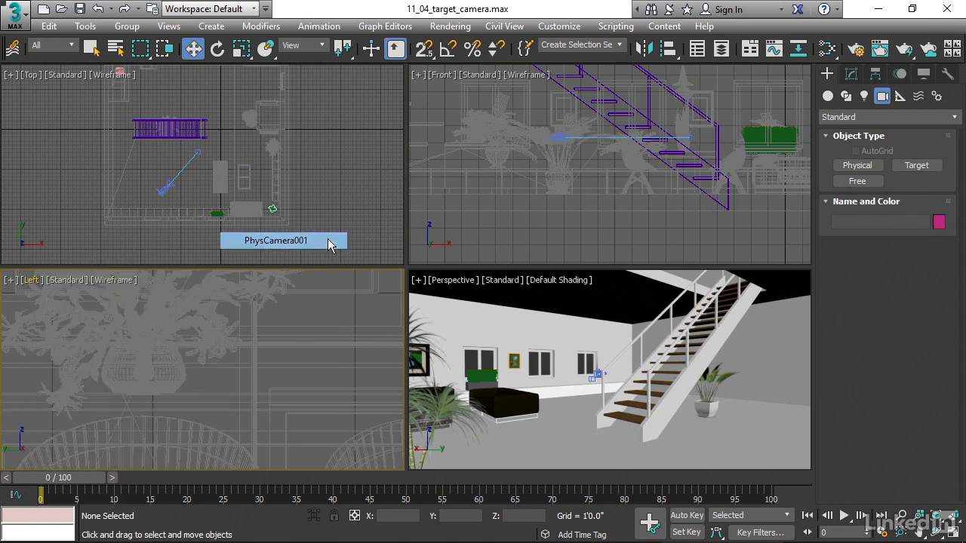
left_click(275, 240)
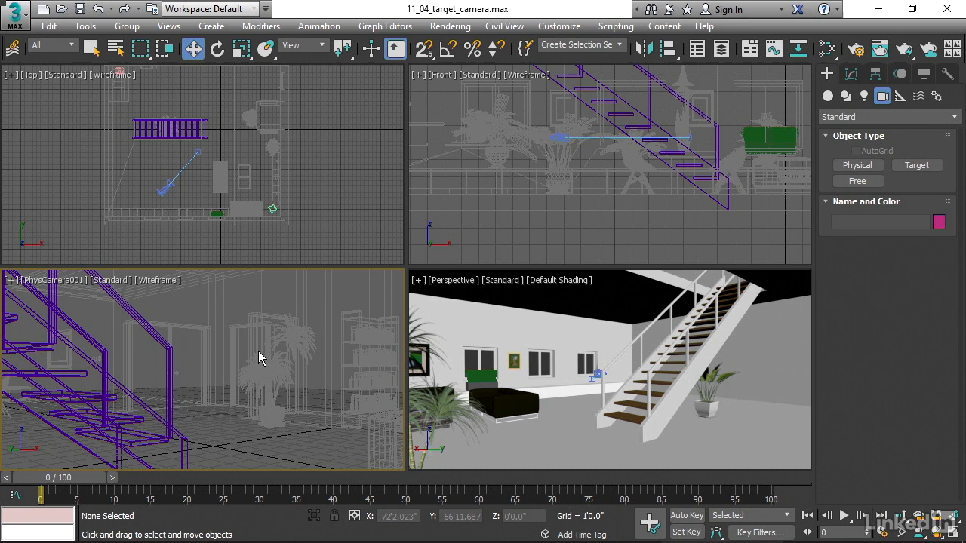
Step: Toggle the camera view to Default Shading with F3 and select the camera target
key("f3")
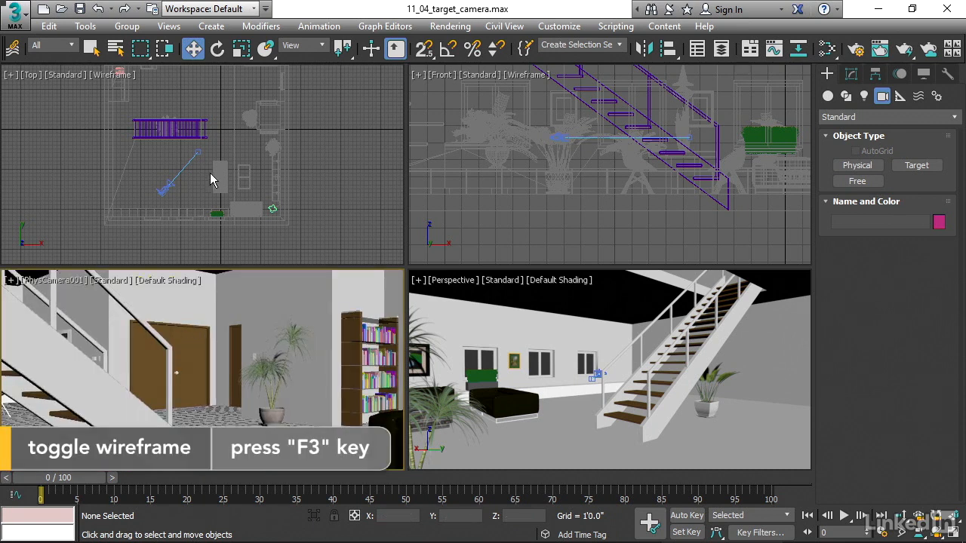
left_click(199, 152)
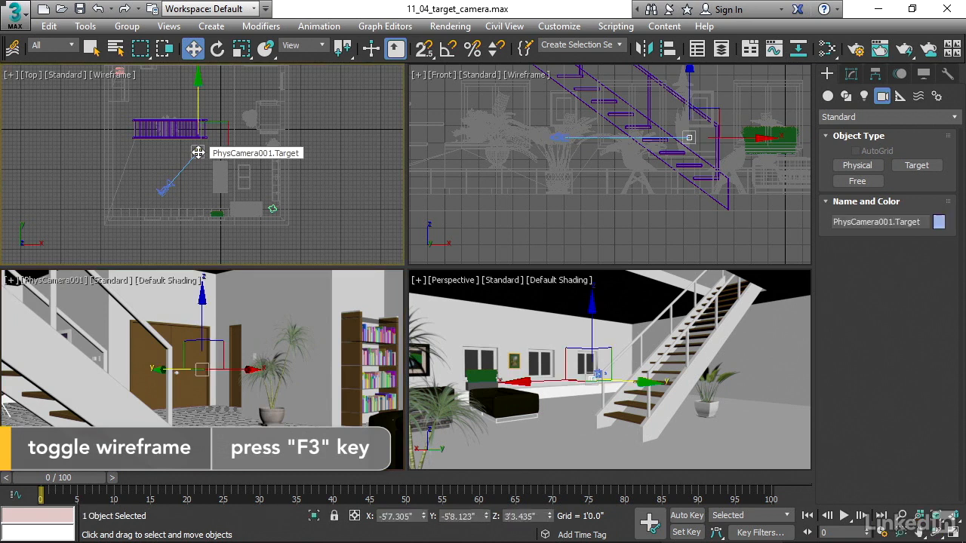
key("f3")
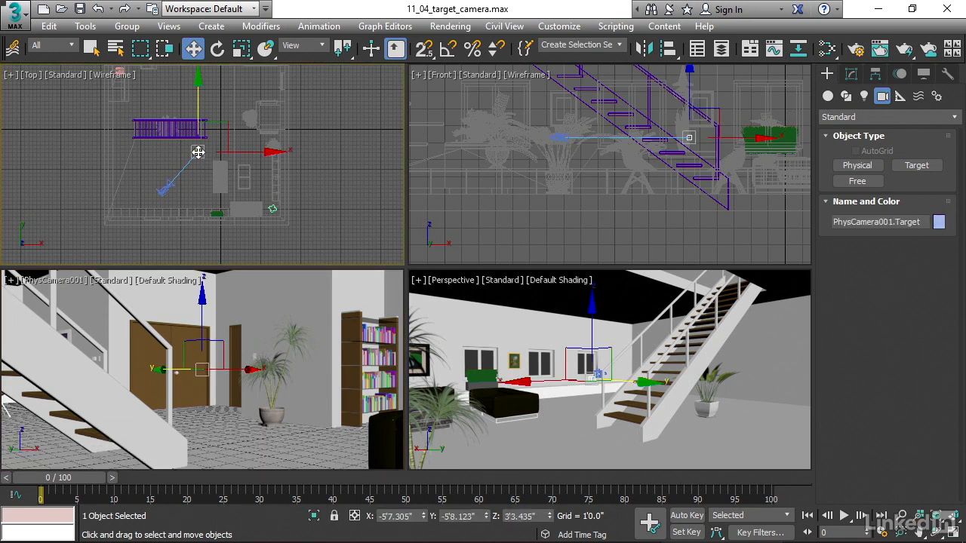